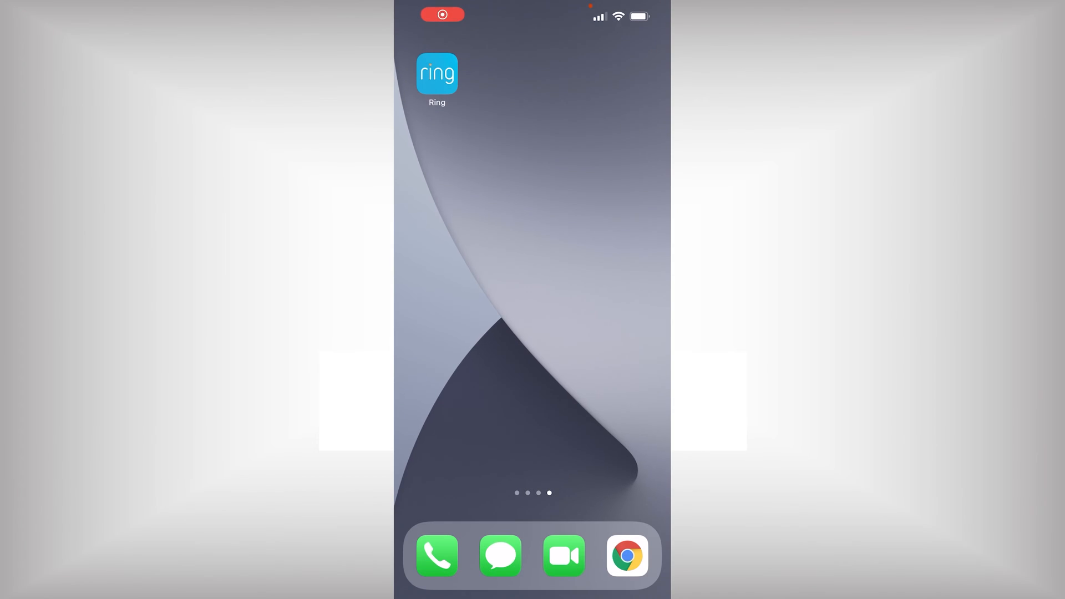
Step: Begin adding an Alarm Pro Base Station in the Ring app at the existing location
{"action": "left_click", "coordinate": [437, 73]}
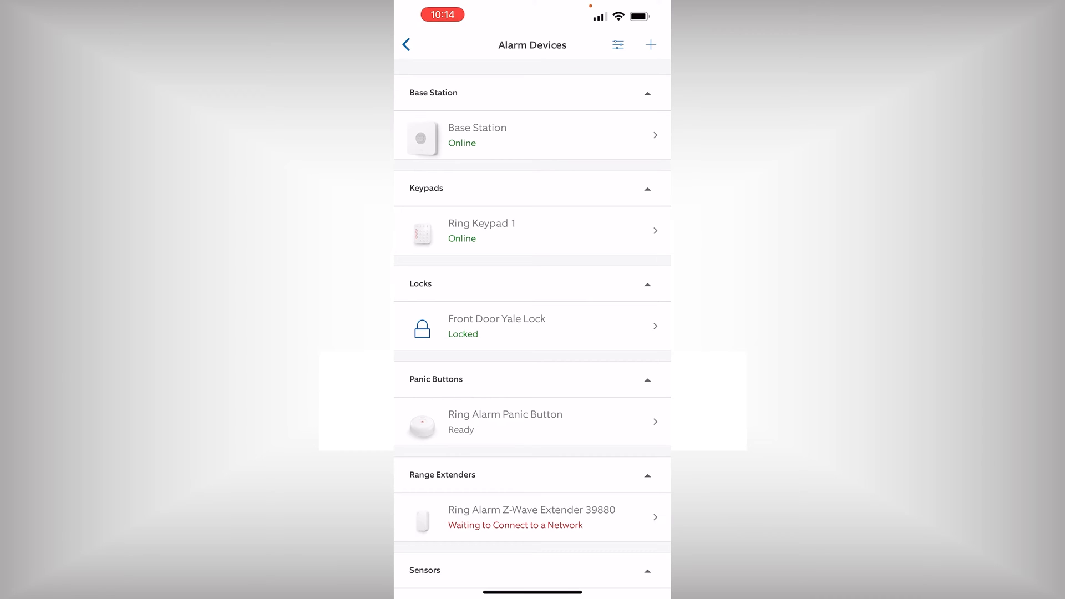
{"action": "left_click", "coordinate": [650, 45]}
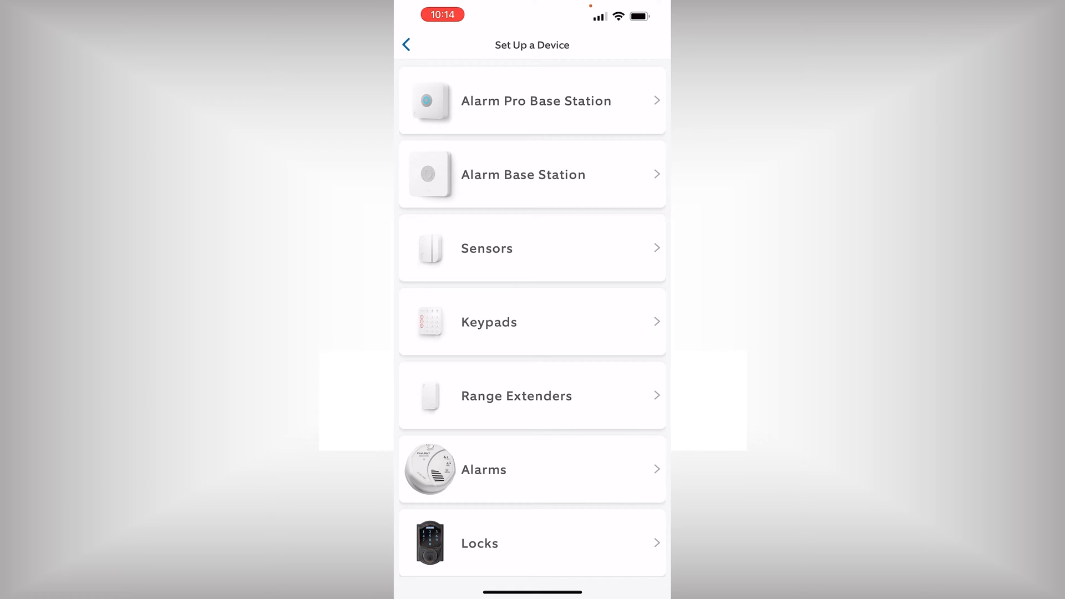
{"action": "left_click", "coordinate": [532, 101]}
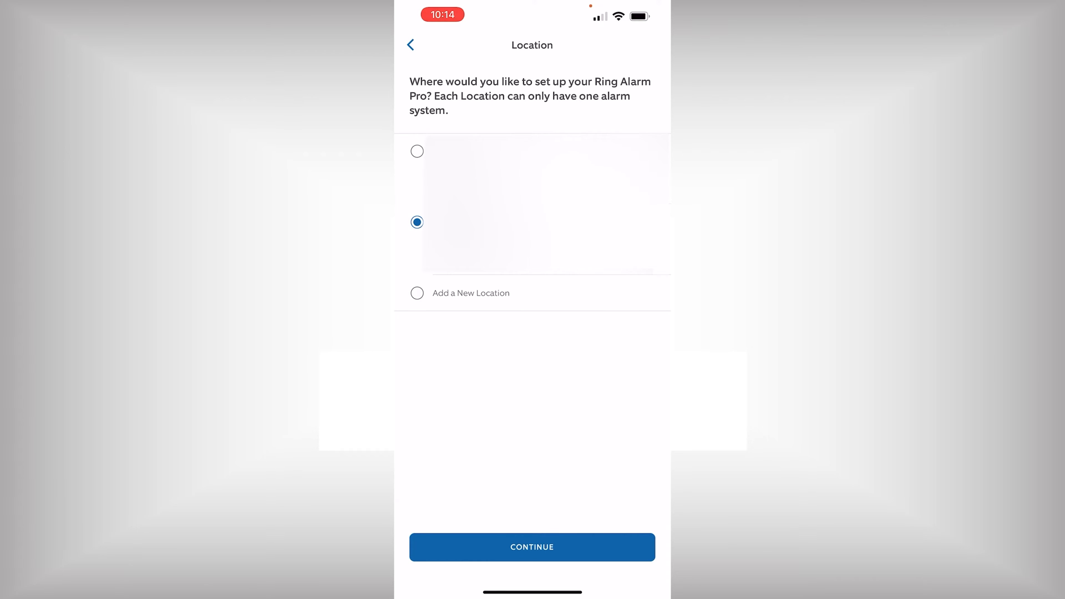
{"action": "left_click", "coordinate": [531, 547]}
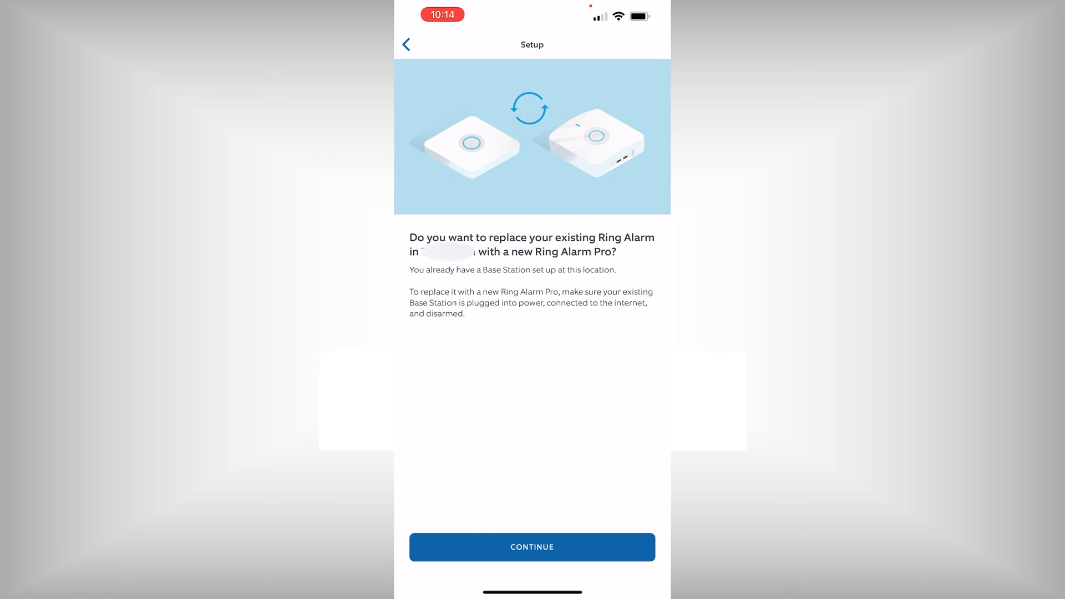
Step: Agree to replace the existing Ring Alarm, allow Bluetooth, and pass the welcome screen
{"action": "left_click", "coordinate": [531, 547]}
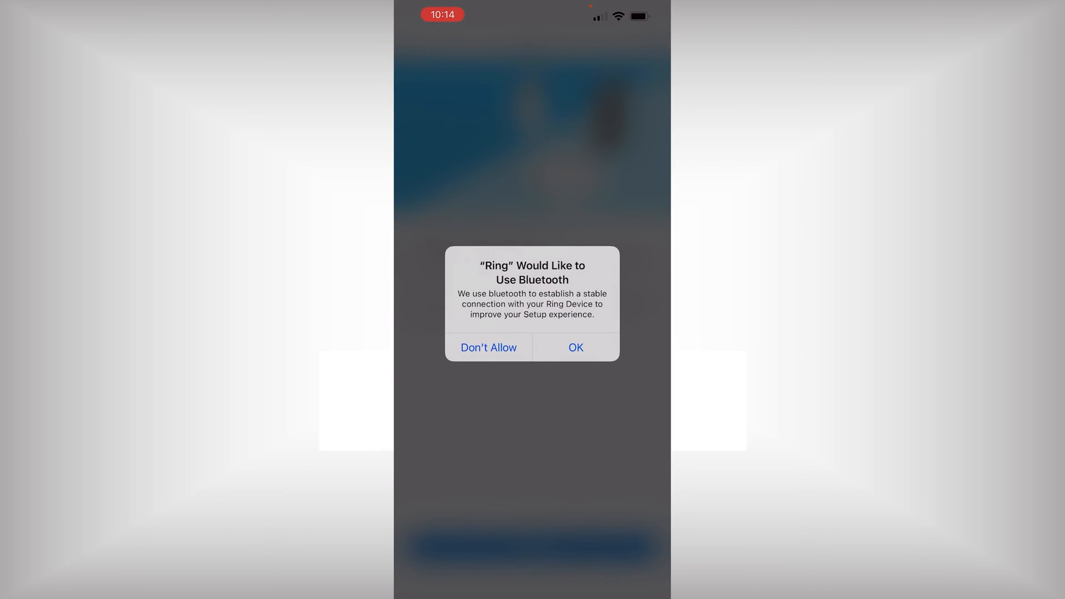
{"action": "left_click", "coordinate": [575, 347]}
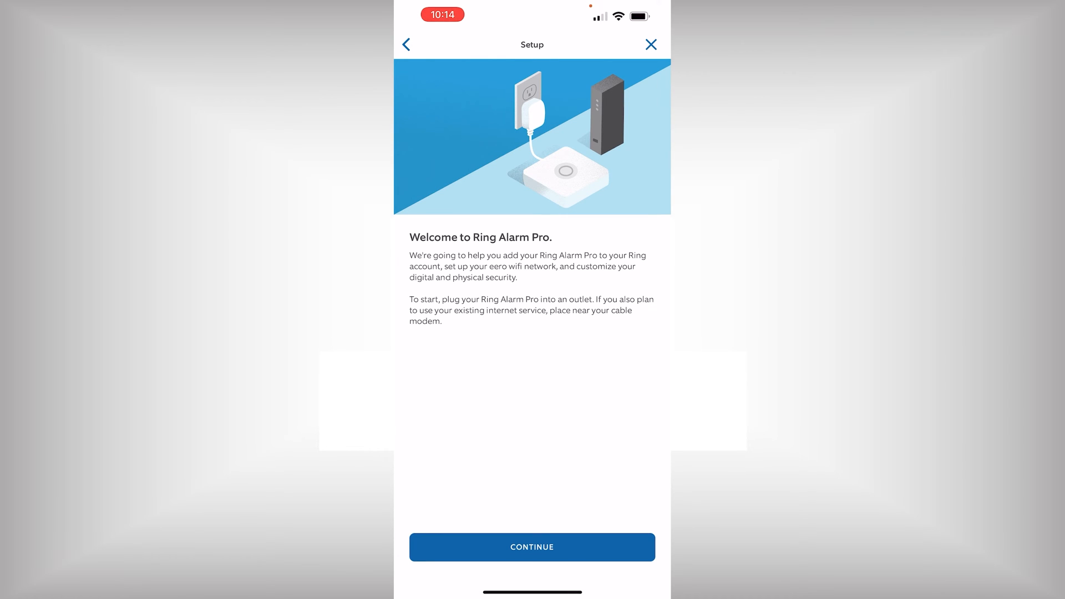
{"action": "left_click", "coordinate": [532, 546]}
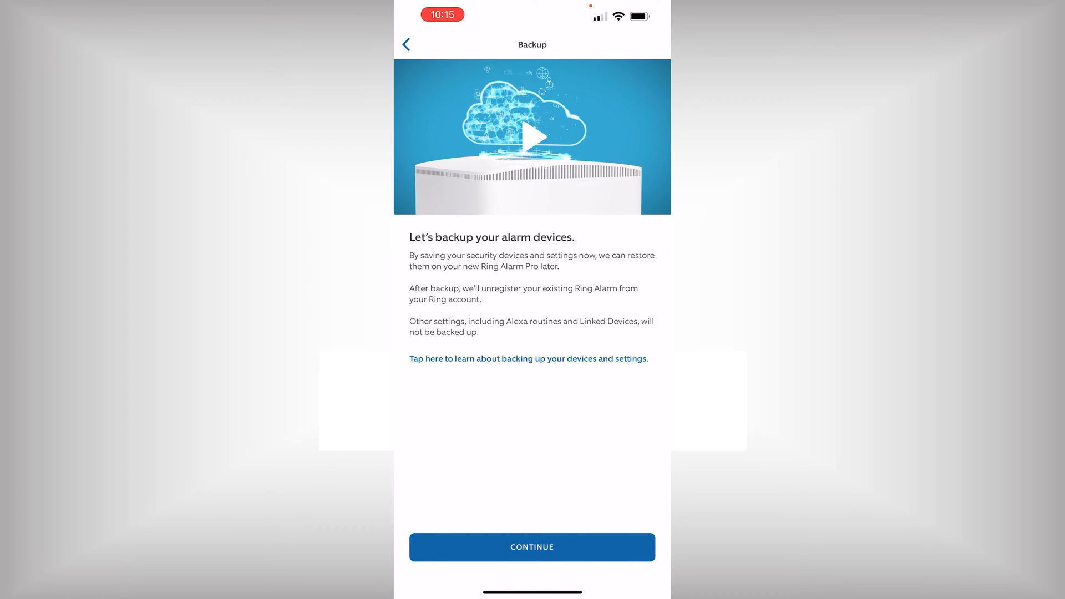
Step: Back up all alarm devices and settings, confirming the backup, and continue once complete
{"action": "left_click", "coordinate": [532, 547]}
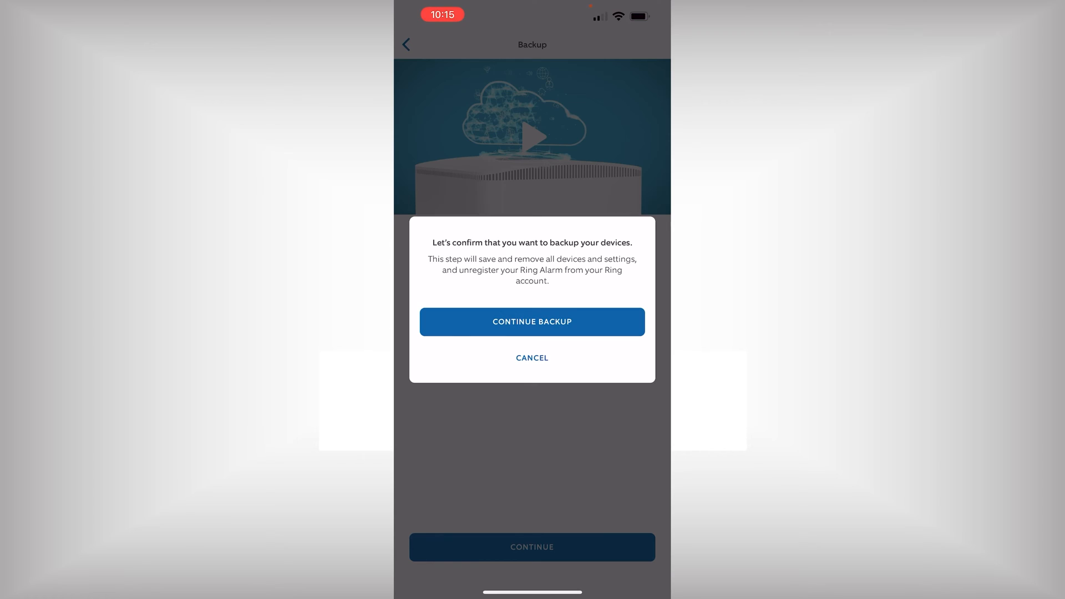
{"action": "left_click", "coordinate": [532, 321]}
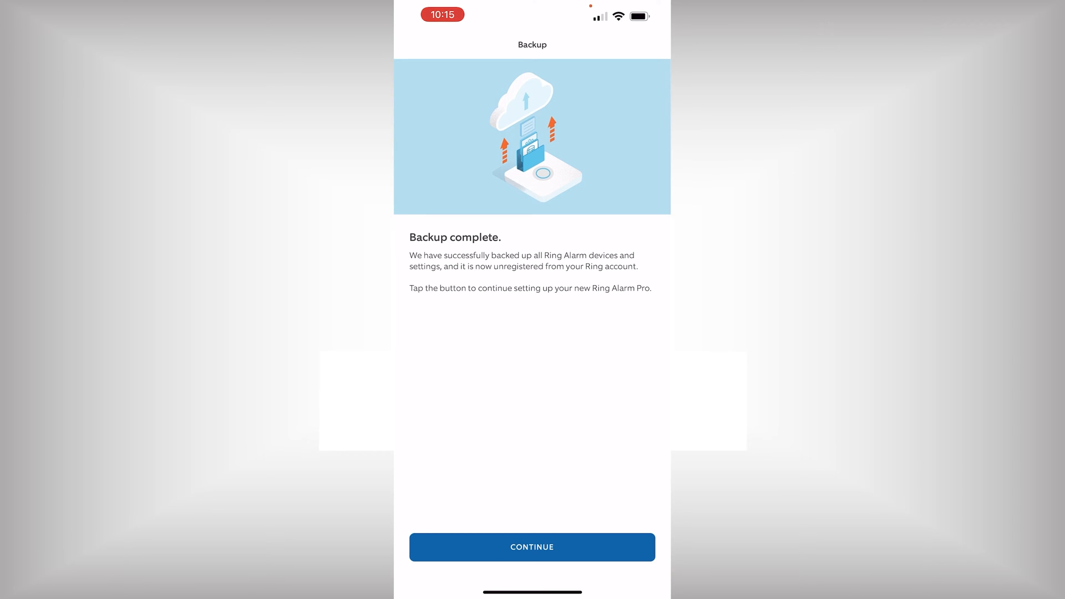
{"action": "left_click", "coordinate": [531, 546]}
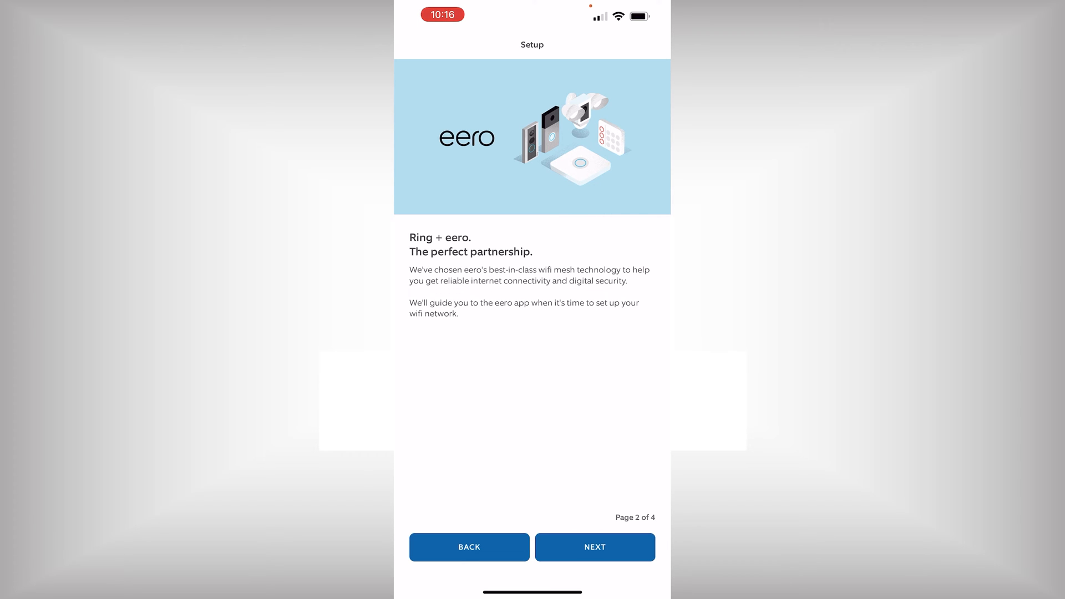
Step: Advance through introduction pages 2, 3 and 4 until the Alarm Pro starts installing
{"action": "left_click", "coordinate": [595, 547]}
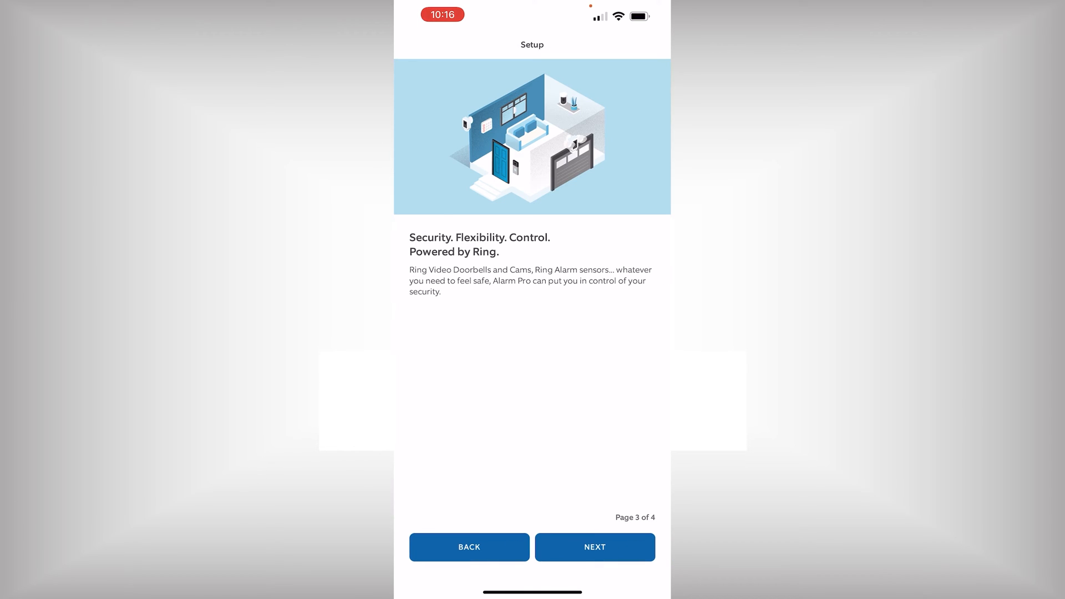
{"action": "left_click", "coordinate": [594, 547]}
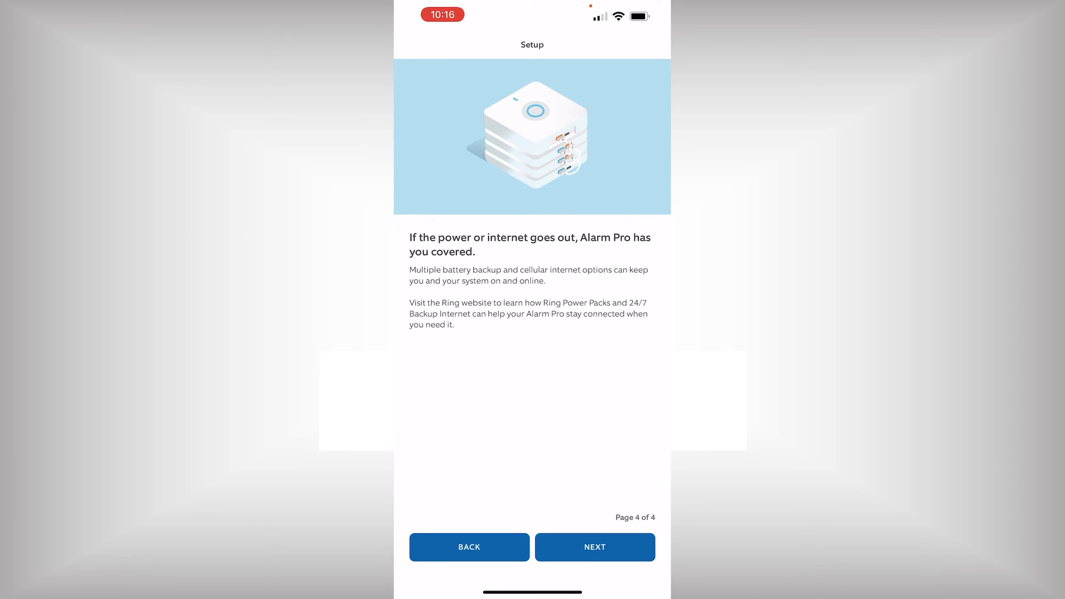
{"action": "left_click", "coordinate": [594, 546]}
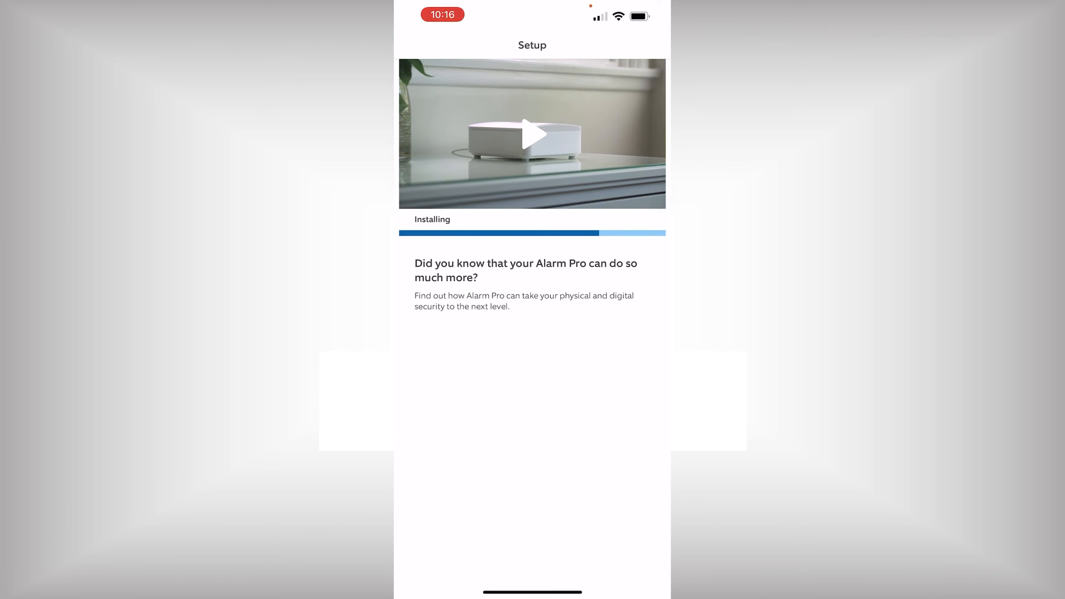
Step: Wait out the installation video and continue so devices and settings restore to the Alarm Pro
{"action": "left_click", "coordinate": [531, 133]}
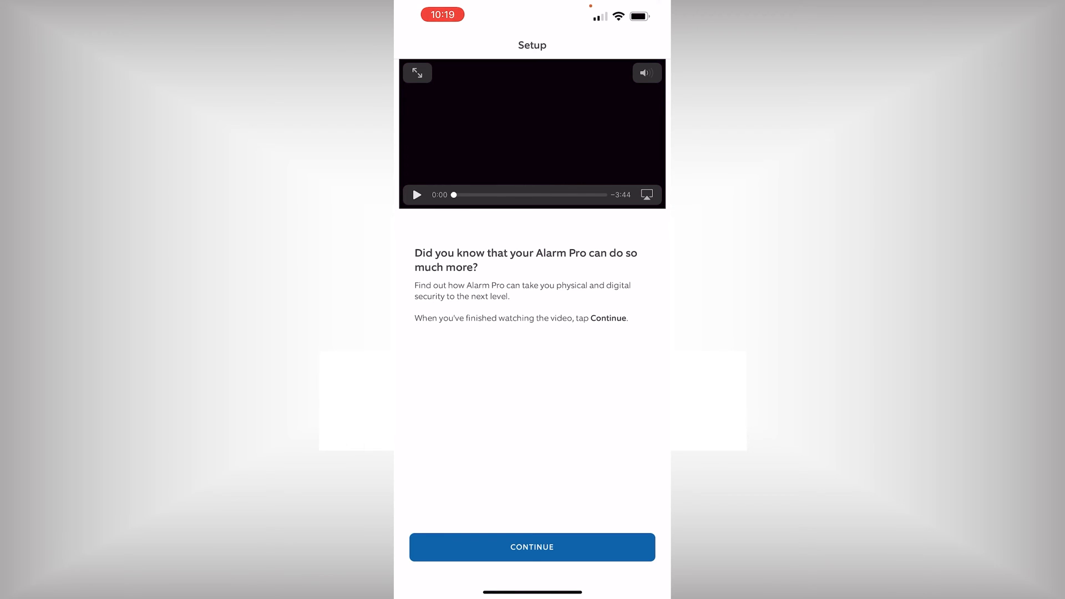
{"action": "left_click", "coordinate": [531, 547]}
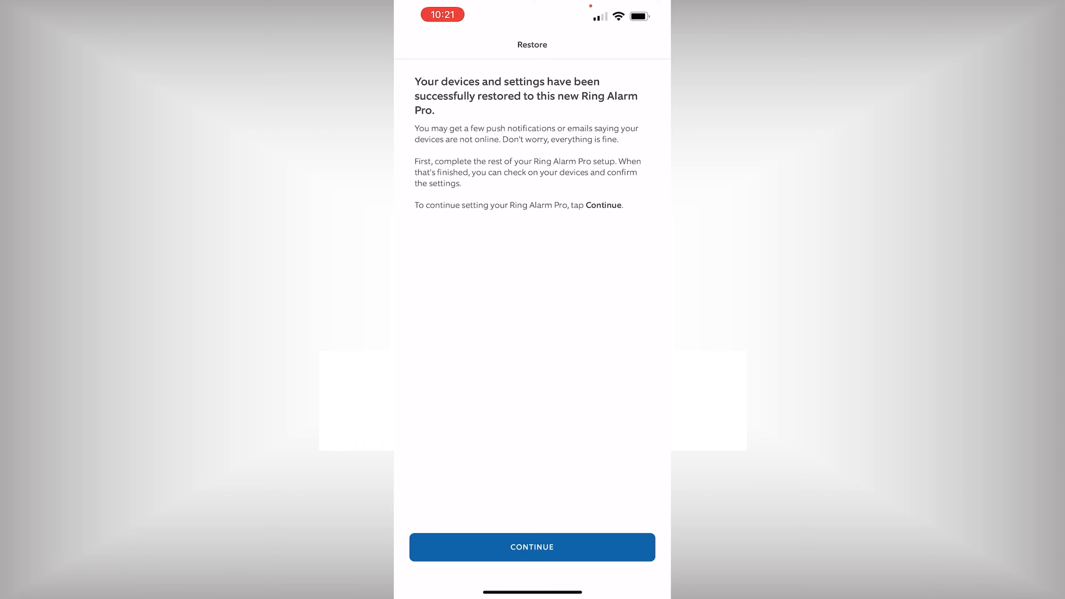
Step: Continue past the restore and Ring Protect 30-day trial success screens to the internet choice
{"action": "left_click", "coordinate": [531, 547]}
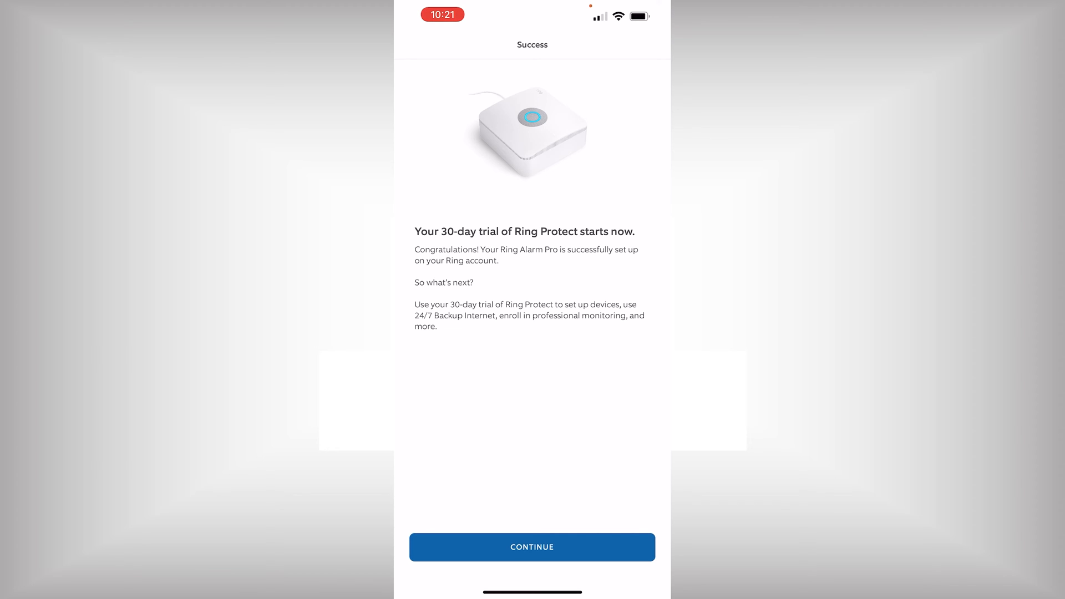
{"action": "left_click", "coordinate": [531, 547]}
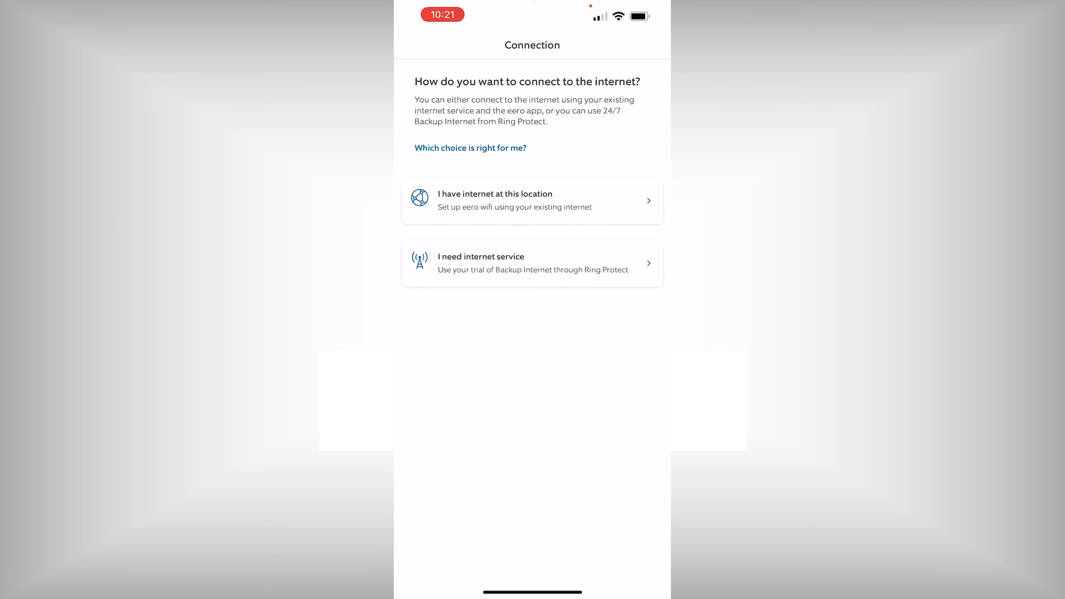
Step: Choose the existing-internet option, start eero network setup, and let Ring hand off to eero
{"action": "left_click", "coordinate": [532, 201]}
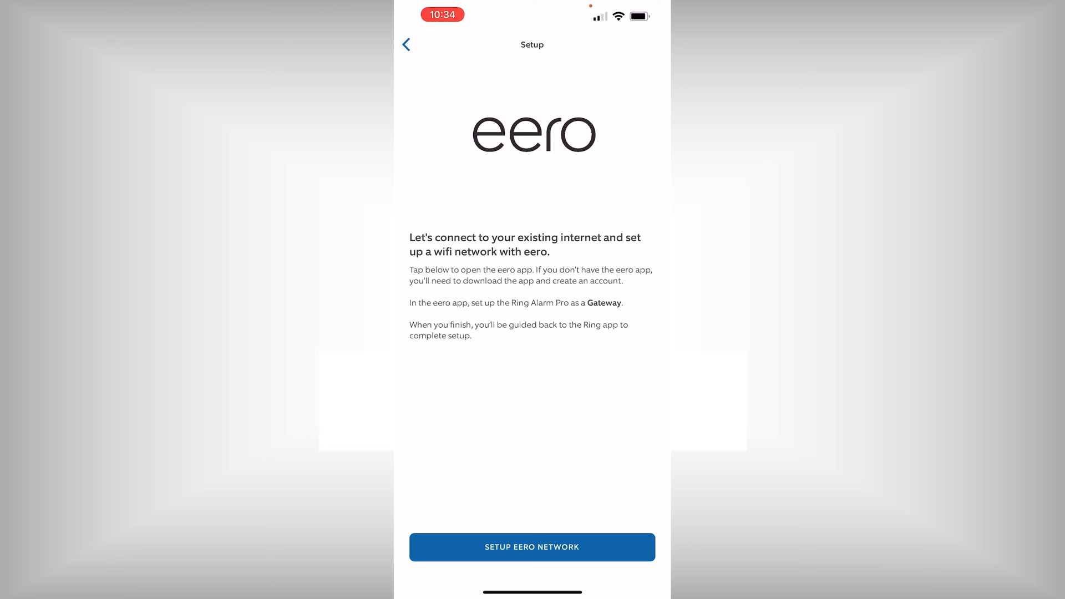
{"action": "left_click", "coordinate": [532, 547]}
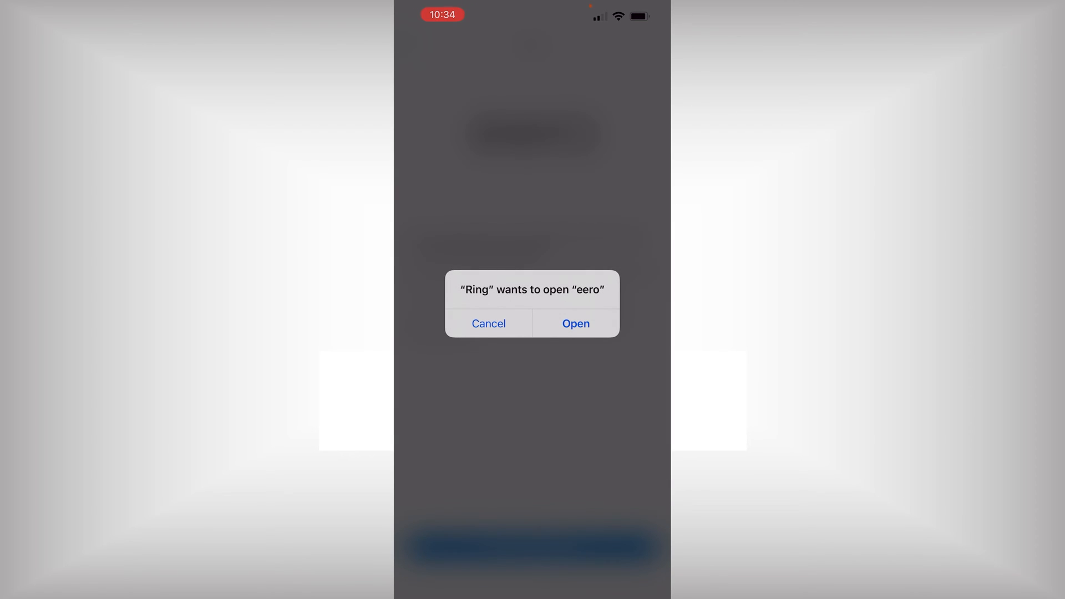
{"action": "left_click", "coordinate": [575, 323]}
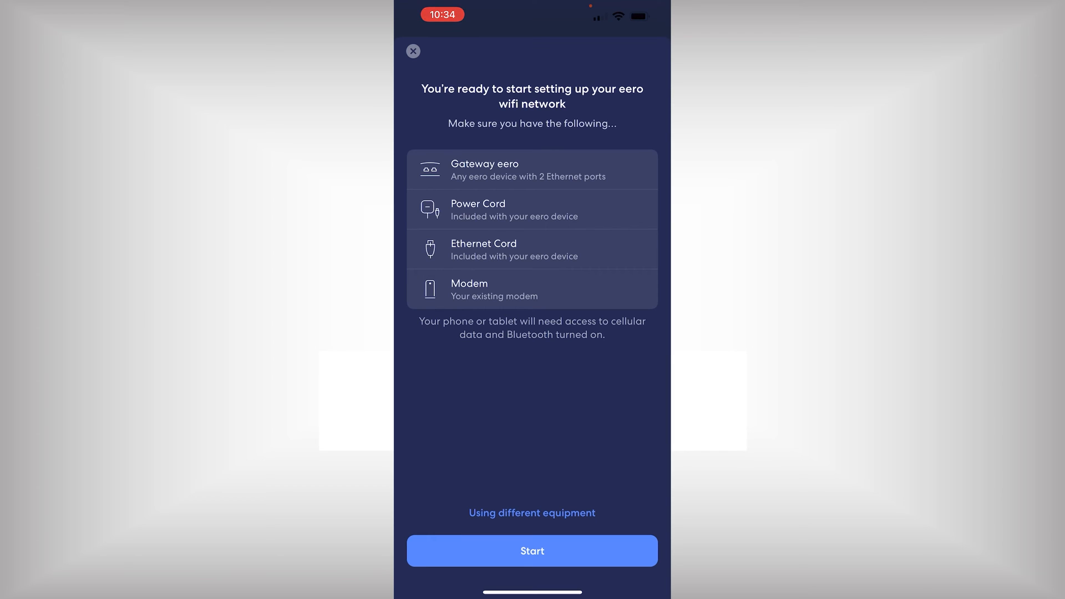
Step: Start eero setup, step through the modem, gateway cabling and power screens, and allow Bluetooth
{"action": "left_click", "coordinate": [531, 550]}
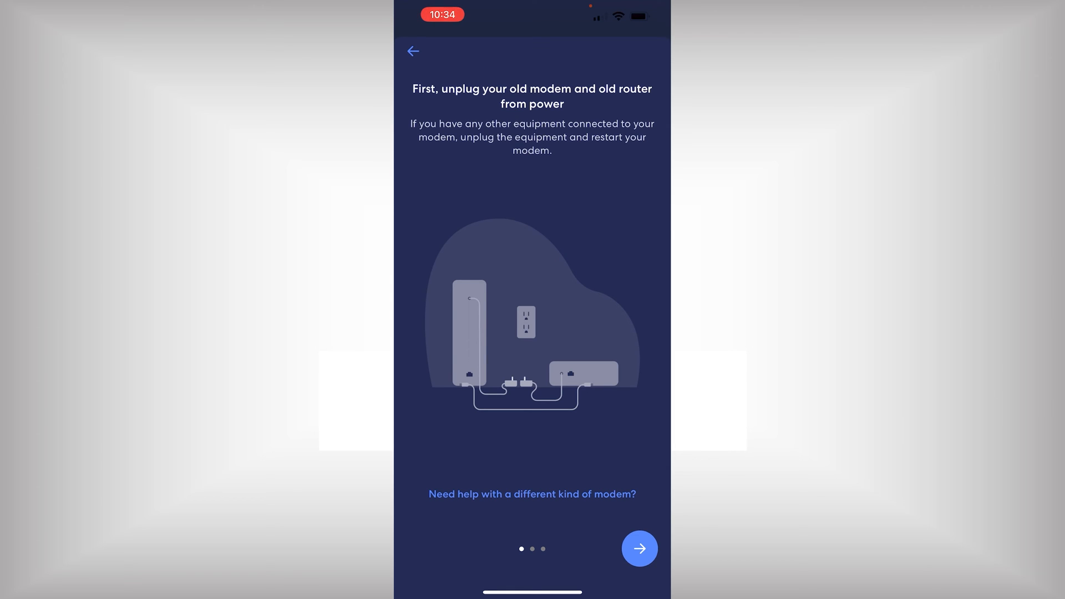
{"action": "left_click", "coordinate": [639, 548]}
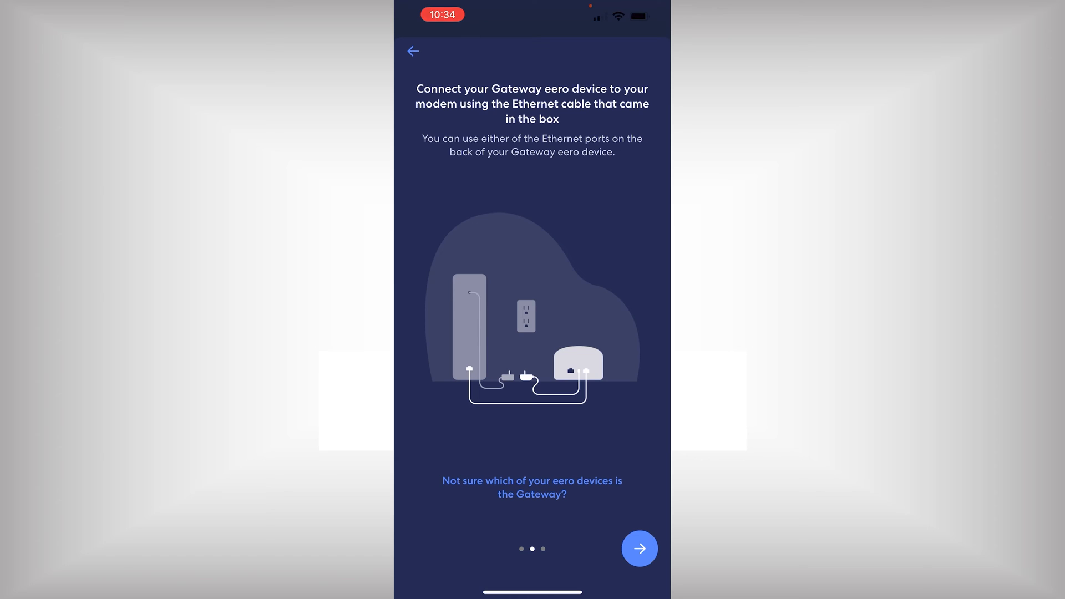
{"action": "left_click", "coordinate": [639, 548]}
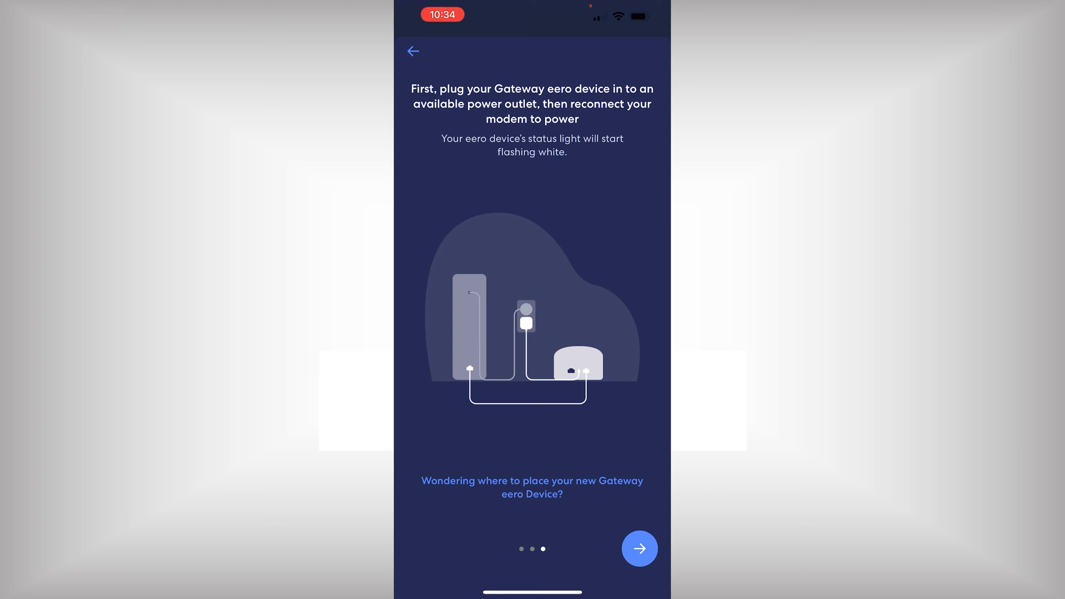
{"action": "left_click", "coordinate": [639, 547]}
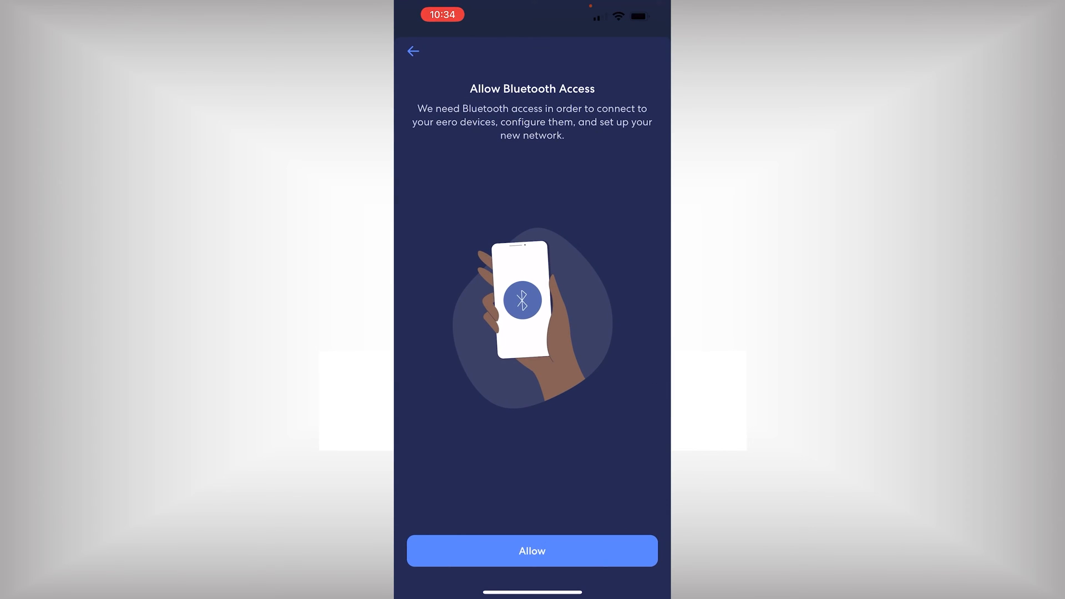
{"action": "left_click", "coordinate": [531, 551]}
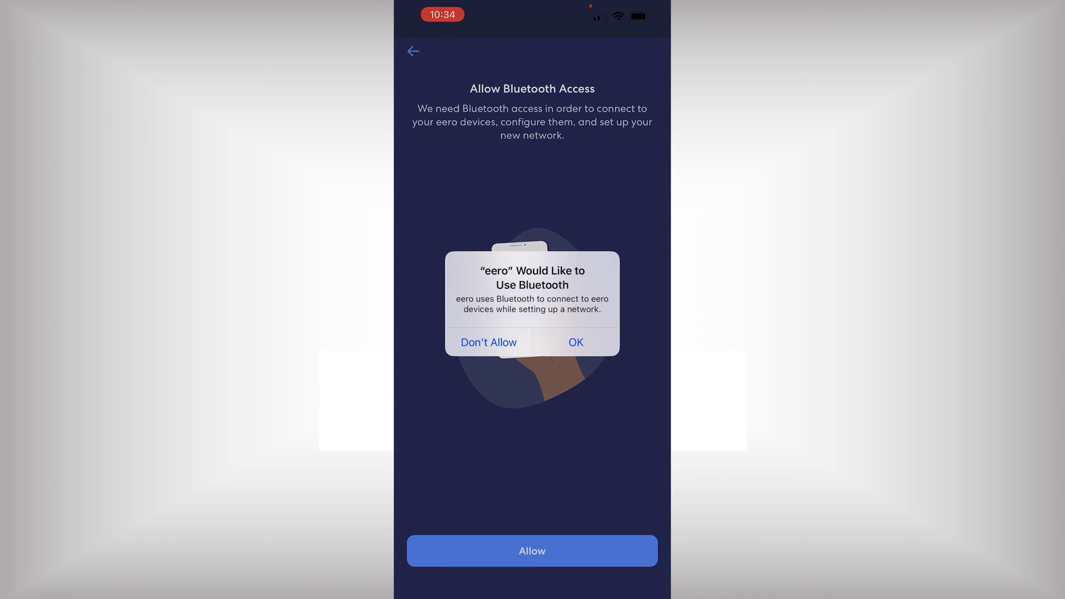
Step: Confirm the system Bluetooth permission so eero shows the network name and password form
{"action": "left_click", "coordinate": [575, 342]}
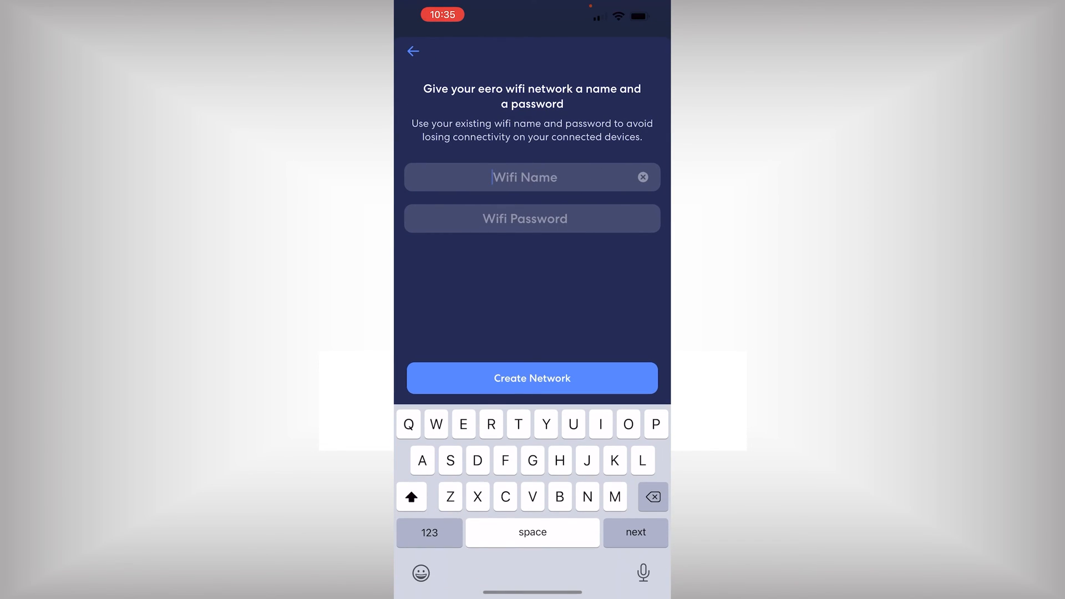
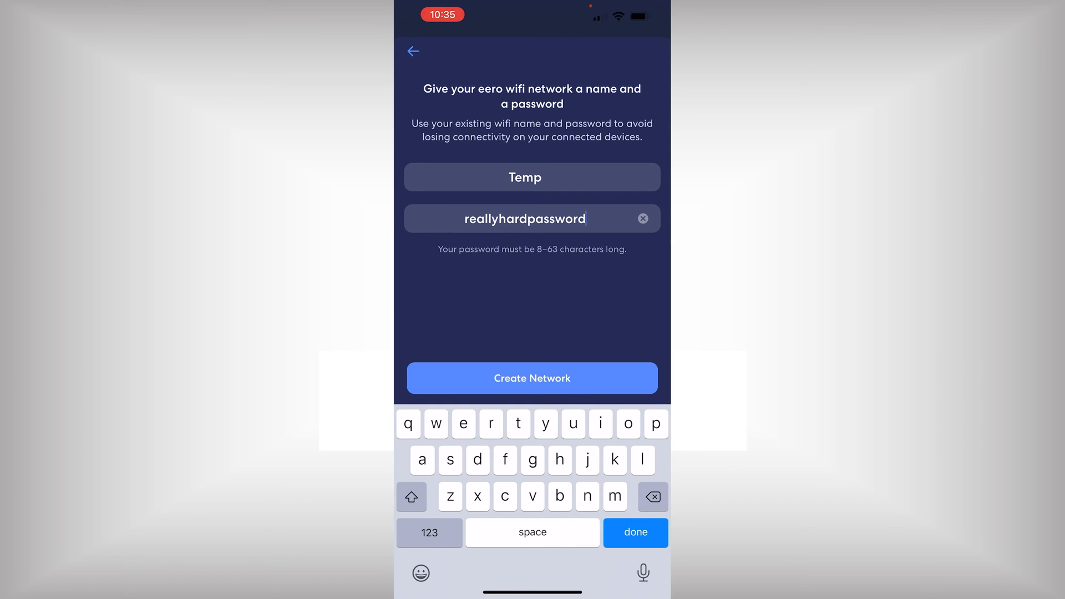
Step: Name the wifi network Temp, give it a password, and create the network
{"action": "left_click", "coordinate": [531, 378]}
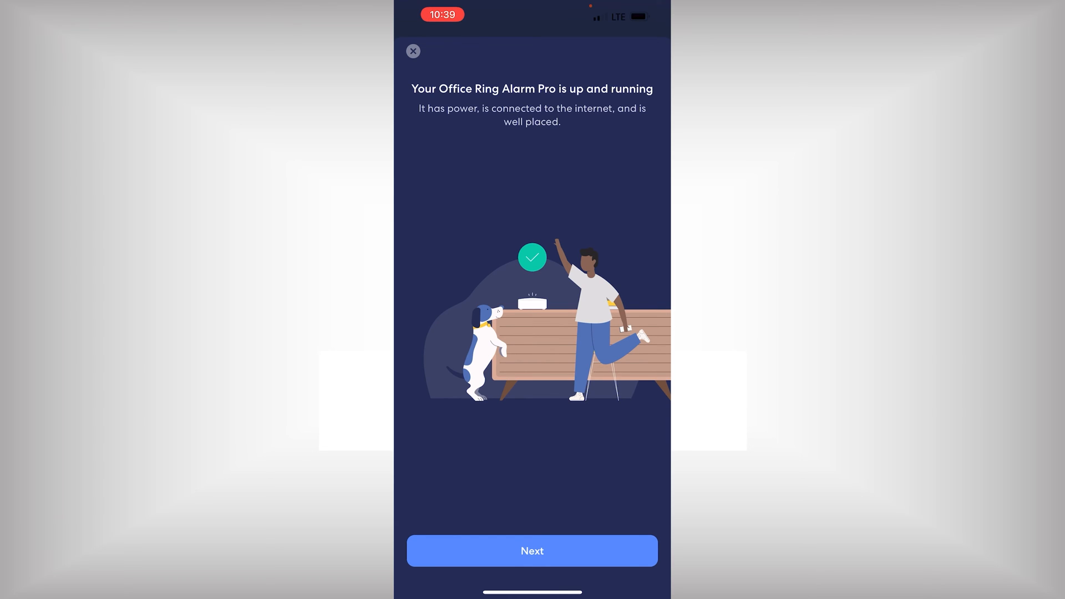
Step: Finish the eero gateway setup without adding another eero and reach the prompt to complete Ring Alarm Pro setup
{"action": "left_click", "coordinate": [531, 550]}
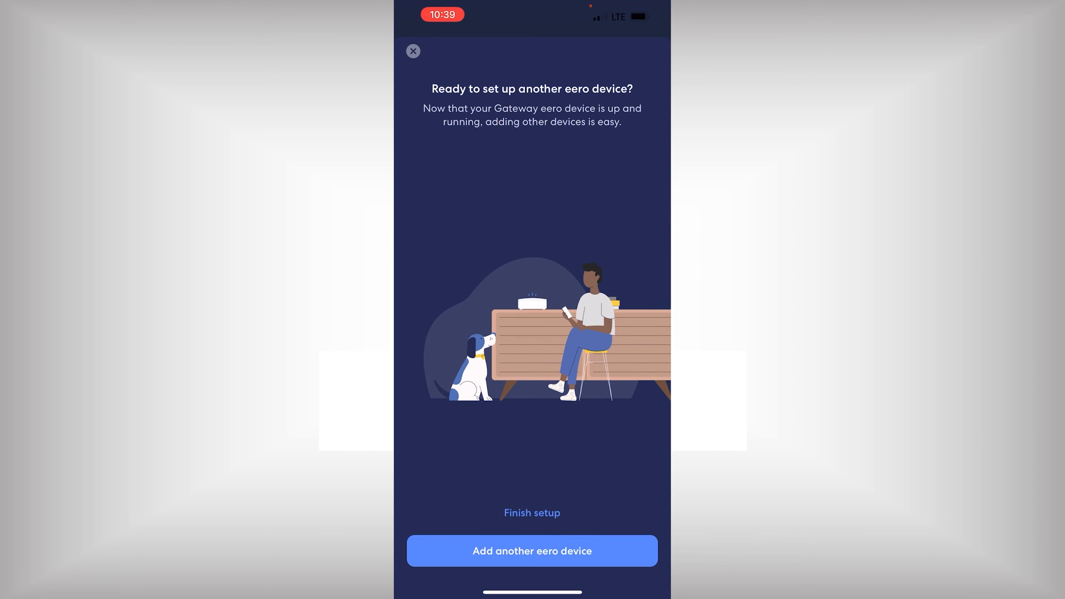
{"action": "left_click", "coordinate": [531, 512]}
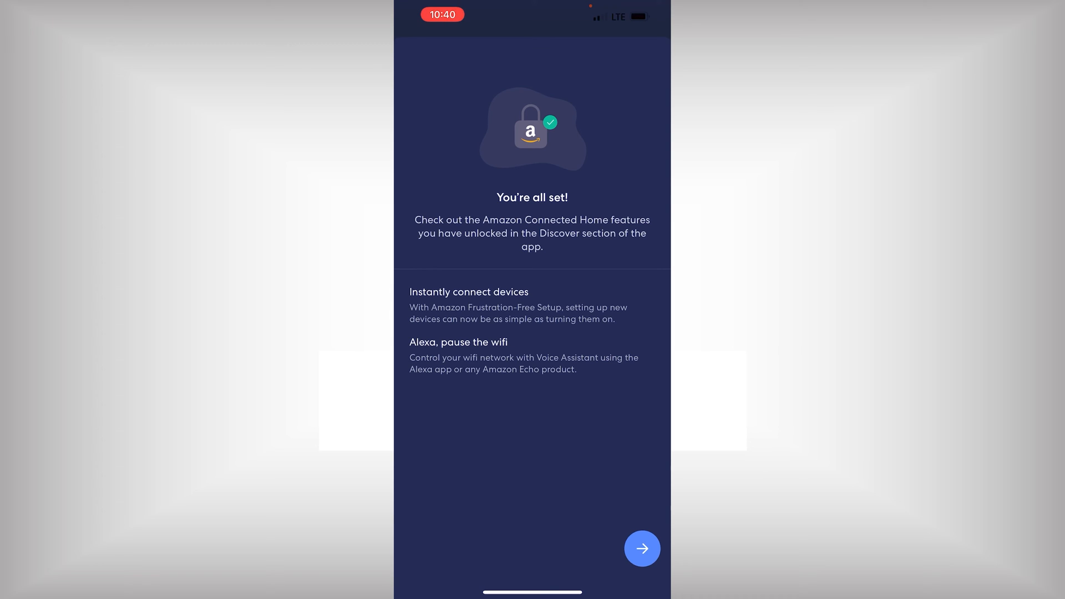
{"action": "left_click", "coordinate": [641, 548]}
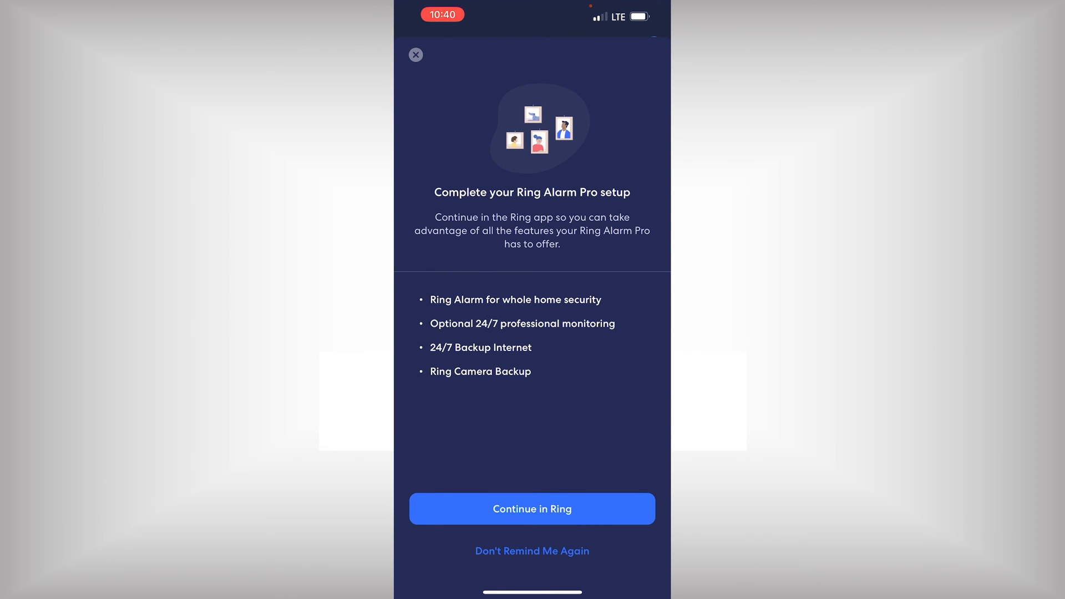
{"action": "left_click", "coordinate": [531, 509]}
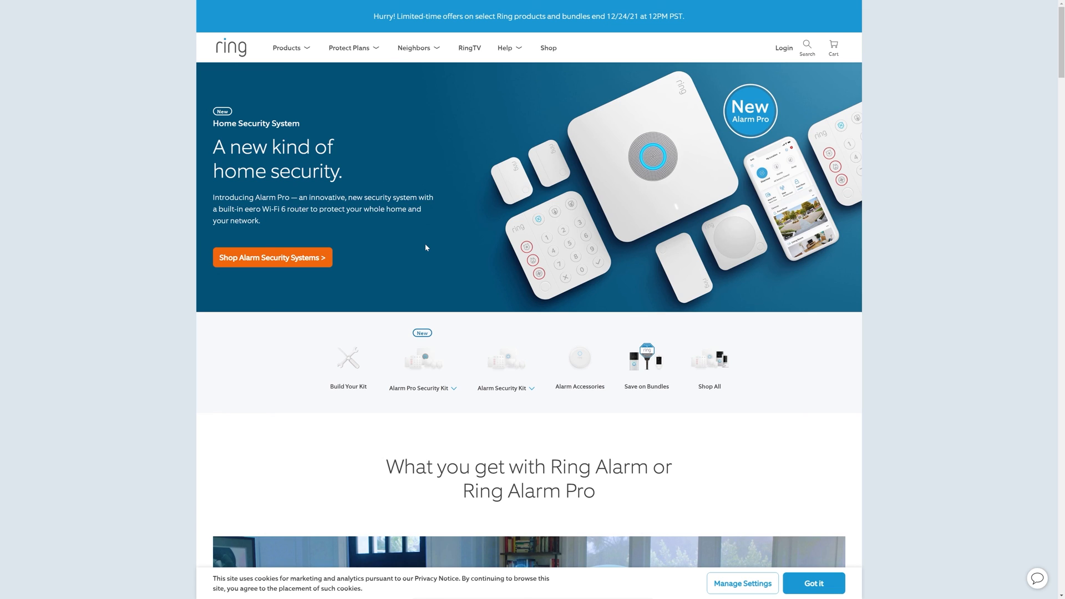
{"action": "mouse_move", "coordinate": [465, 111]}
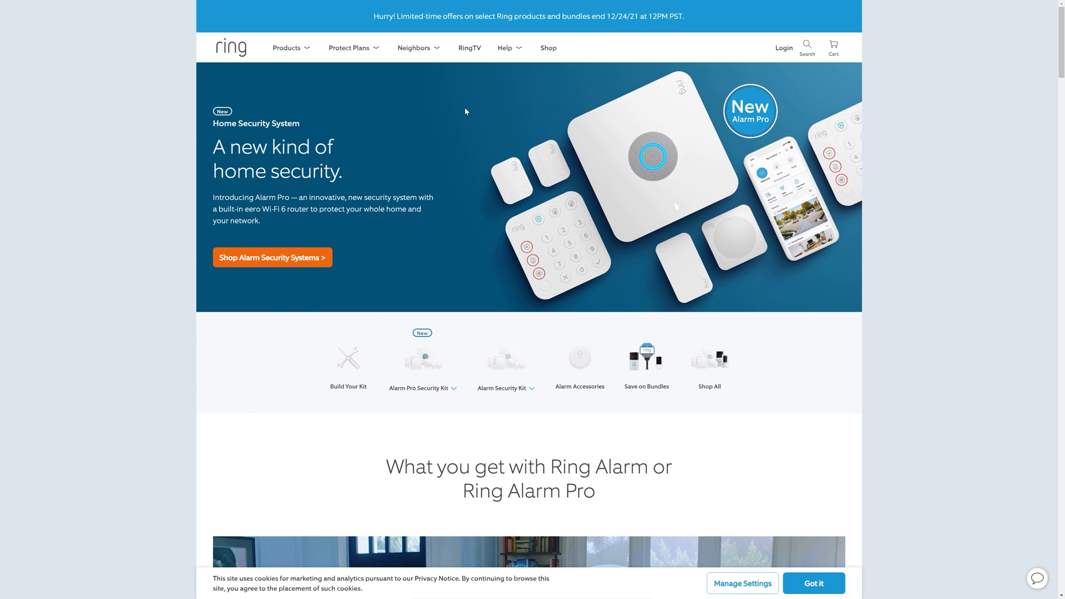